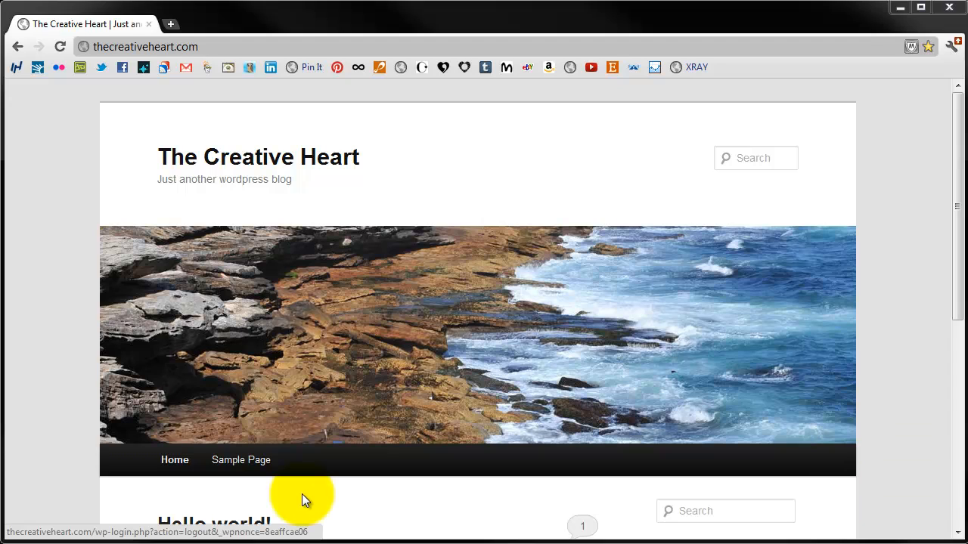
{"action": "mouse_move", "coordinate": [98, 76]}
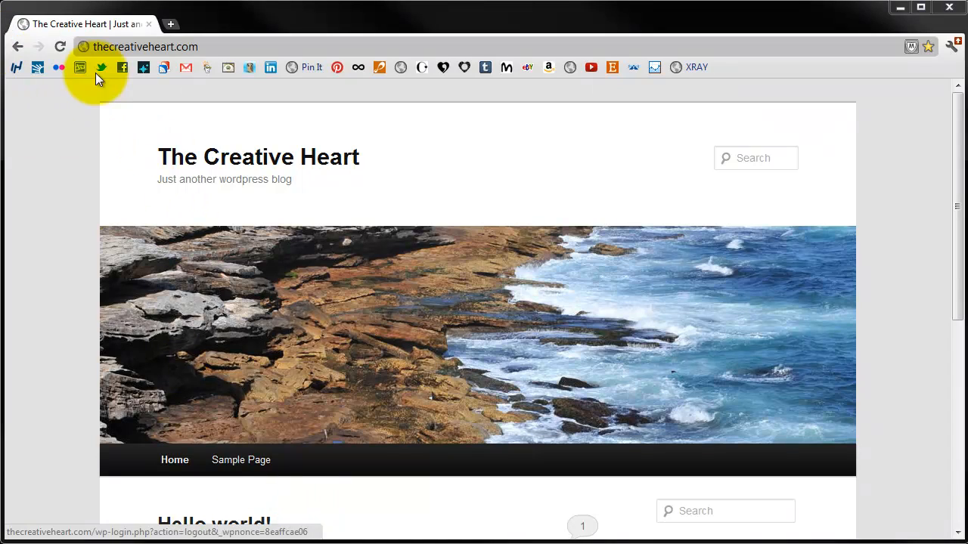
{"action": "mouse_move", "coordinate": [240, 55]}
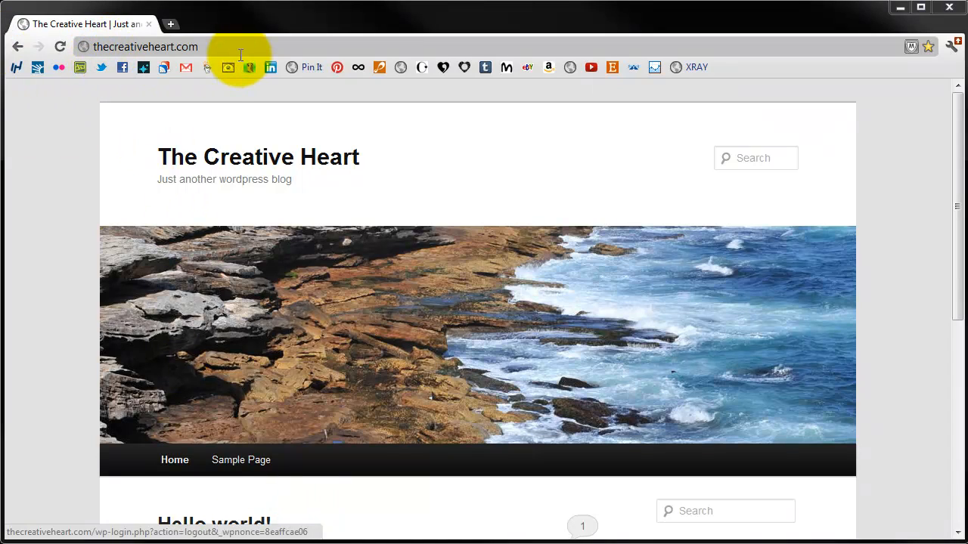
Add wp-admin to the site URL and log in to reach the Dashboard.
{"action": "scroll", "scroll_direction": "down", "scroll_amount": 3}
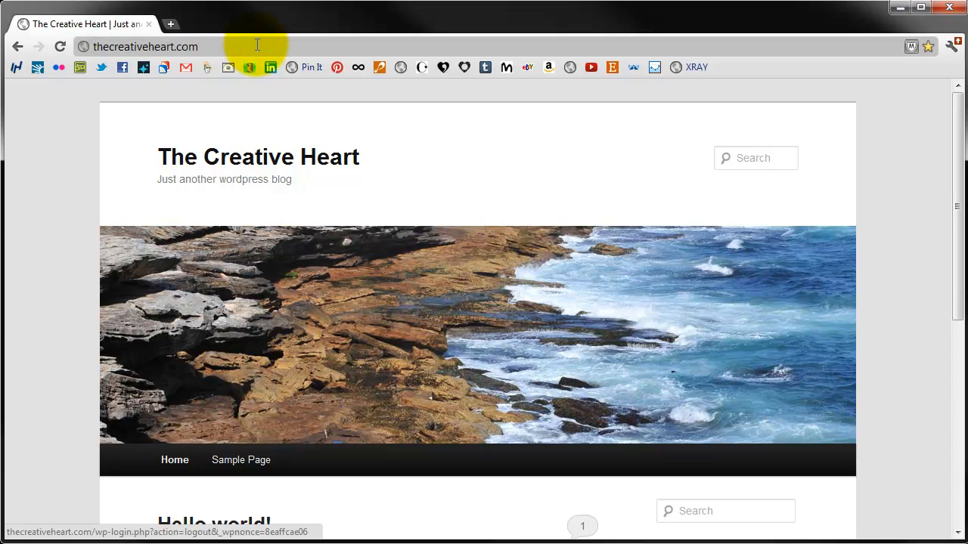
{"action": "left_click", "coordinate": [257, 46]}
{"action": "type", "text": "/"}
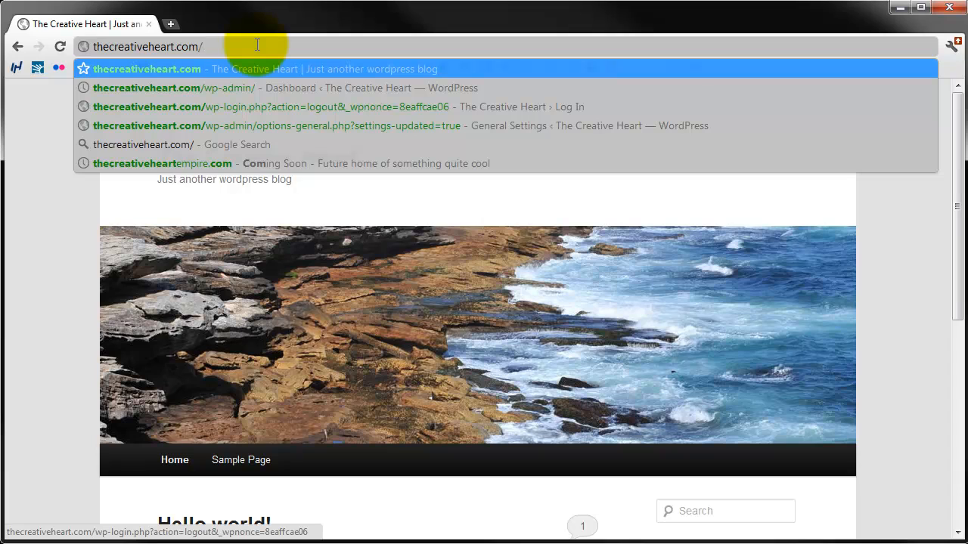
{"action": "type", "text": "wp-admin%2F&reauth=1"}
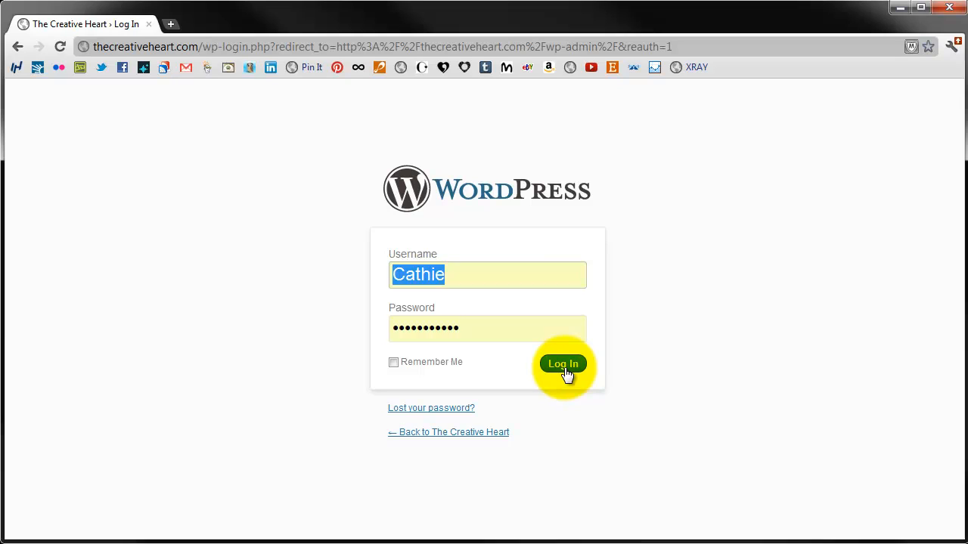
{"action": "left_click", "coordinate": [562, 365]}
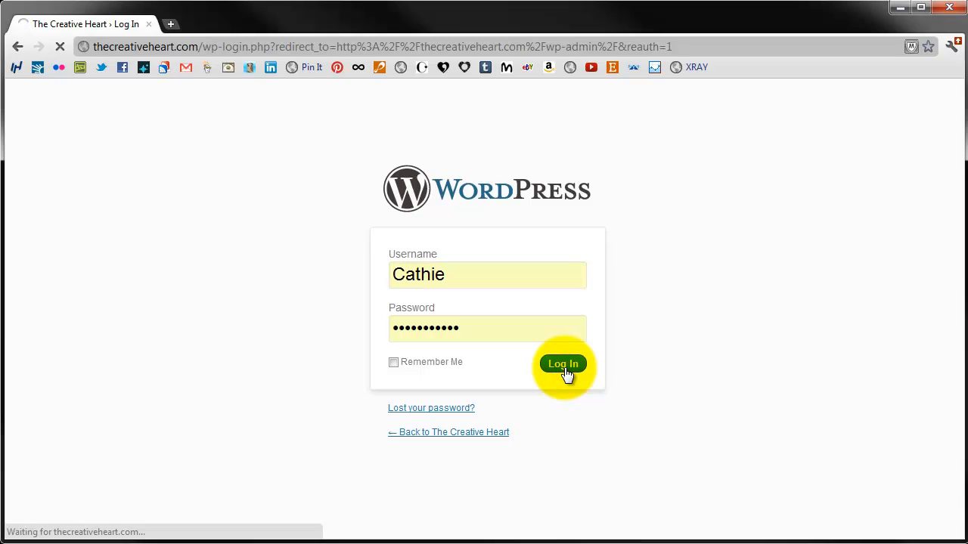
{"action": "left_click", "coordinate": [562, 364]}
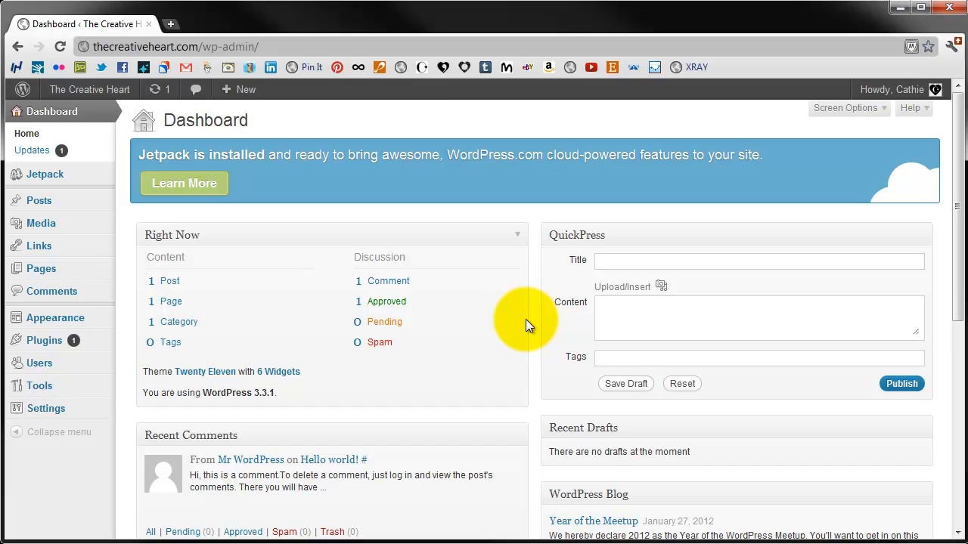
{"action": "mouse_move", "coordinate": [169, 291]}
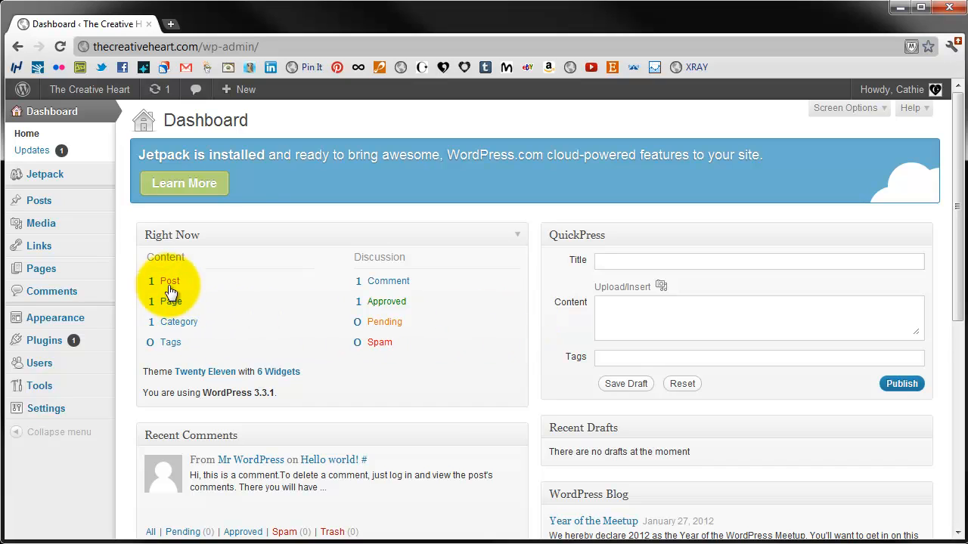
{"action": "mouse_move", "coordinate": [251, 316]}
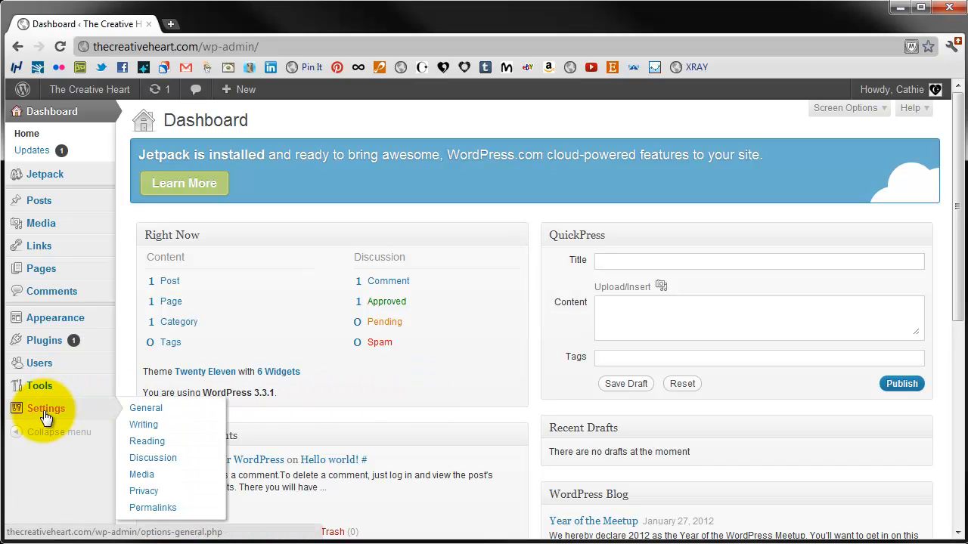
{"action": "mouse_move", "coordinate": [44, 340]}
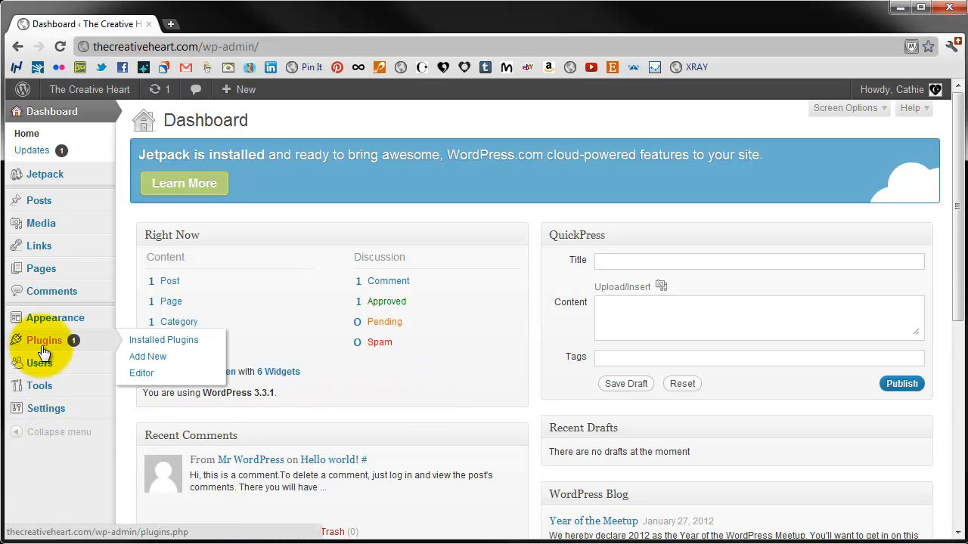
Update Akismet to version 2.5.5 from Plugins and activate it.
{"action": "left_click", "coordinate": [44, 340]}
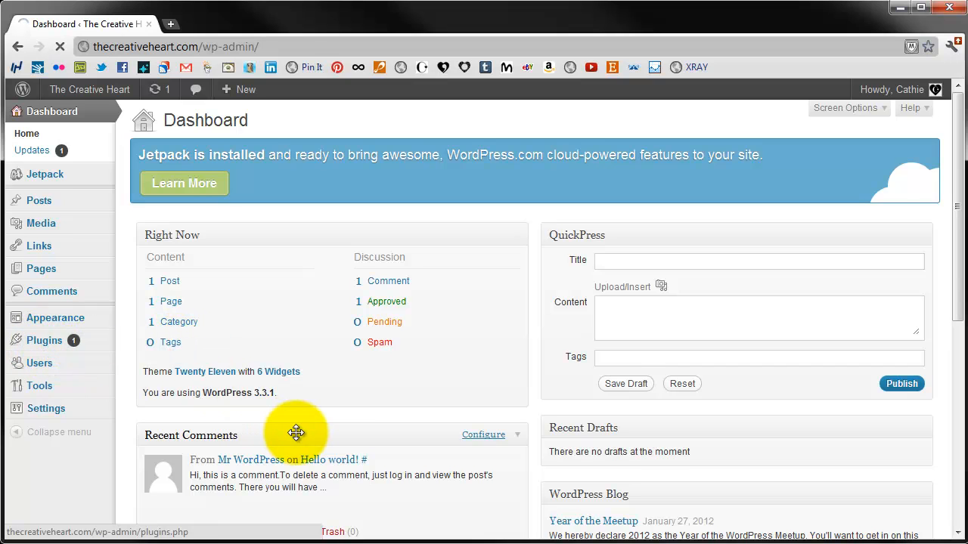
{"action": "left_click", "coordinate": [44, 340]}
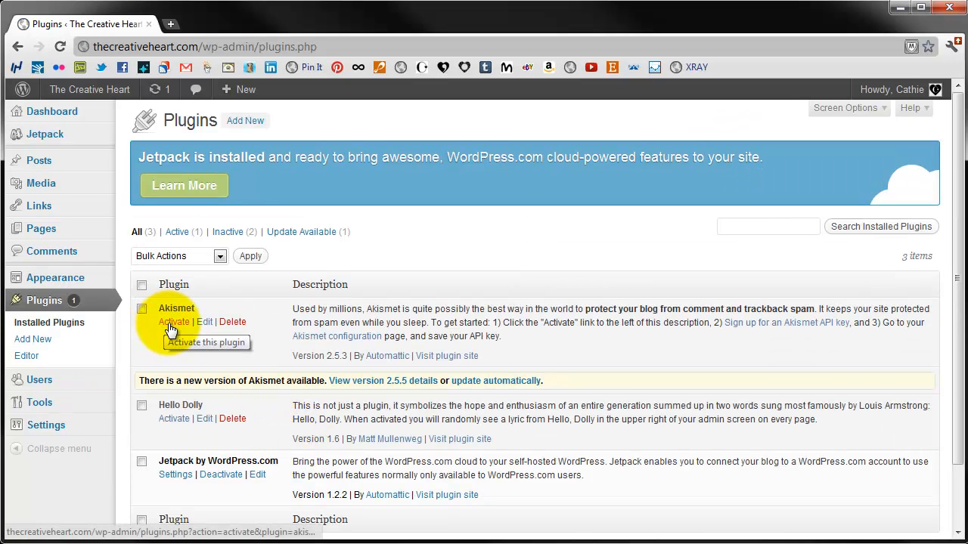
{"action": "mouse_move", "coordinate": [465, 378]}
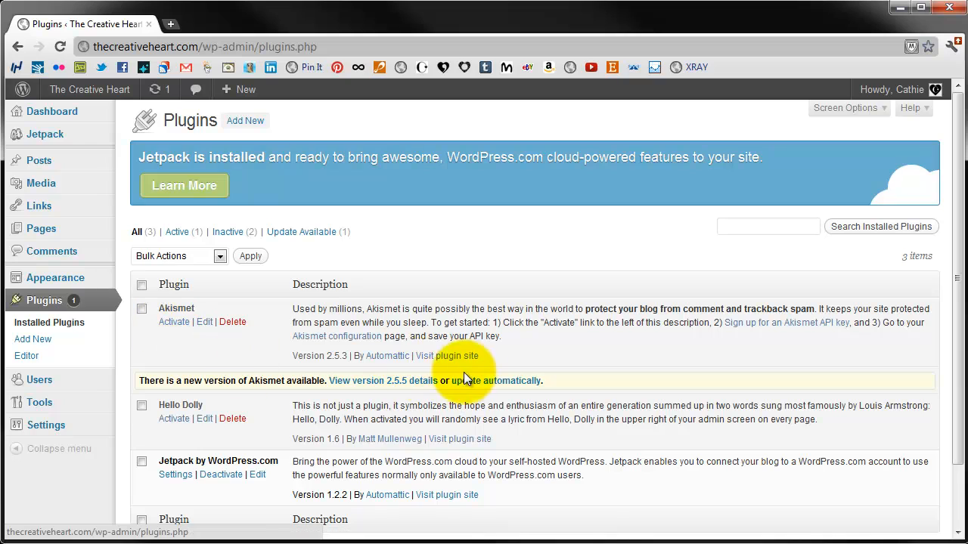
{"action": "left_click", "coordinate": [495, 380]}
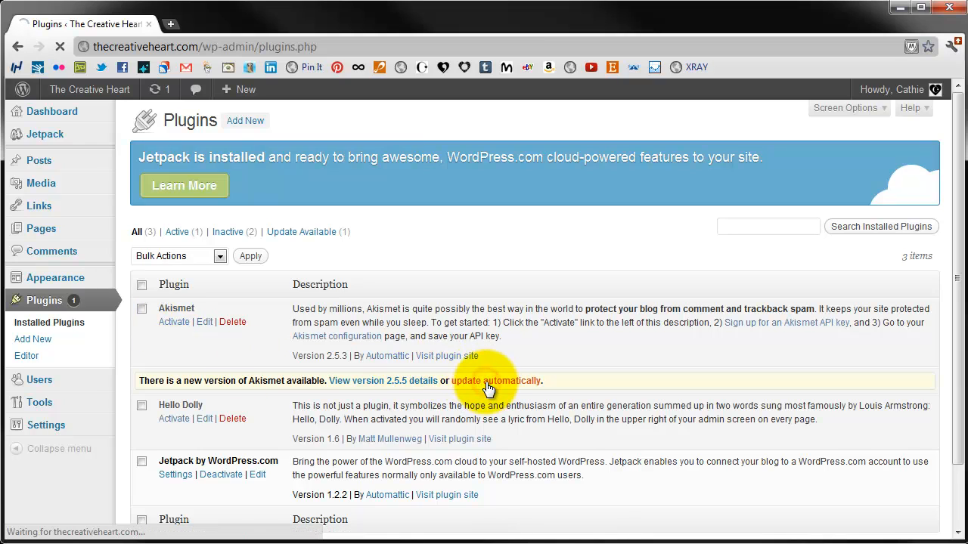
{"action": "left_click", "coordinate": [495, 381]}
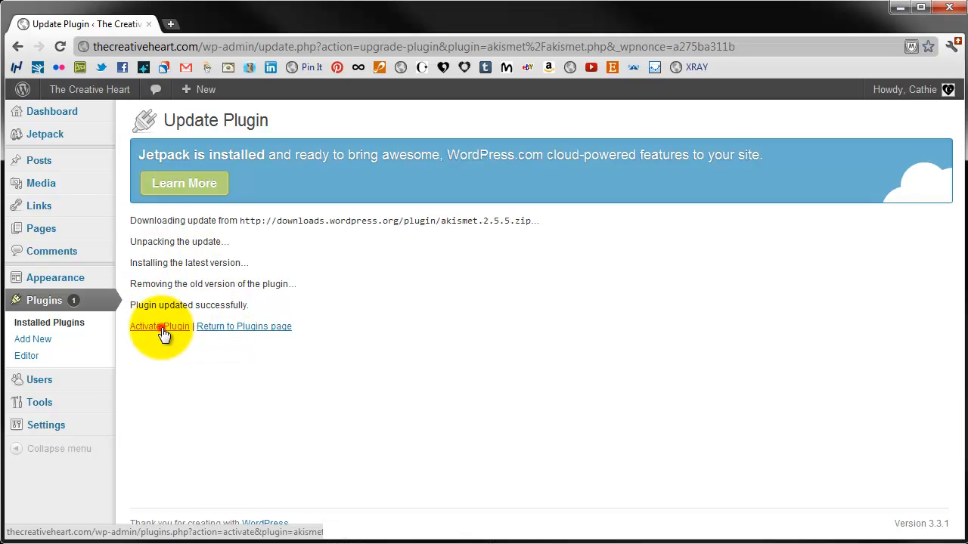
{"action": "left_click", "coordinate": [160, 326]}
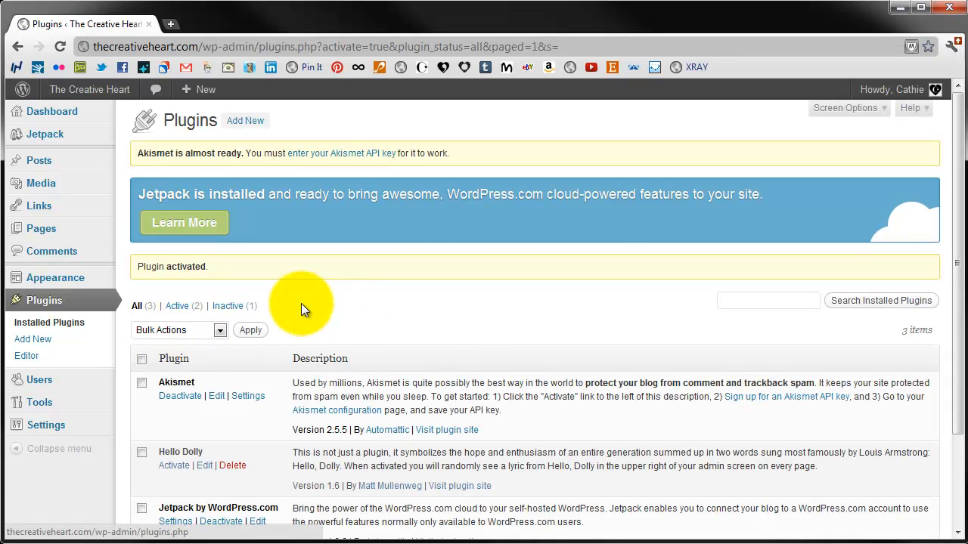
Save and verify the Akismet API key, confirming all servers show Accessible.
{"action": "left_click", "coordinate": [341, 152]}
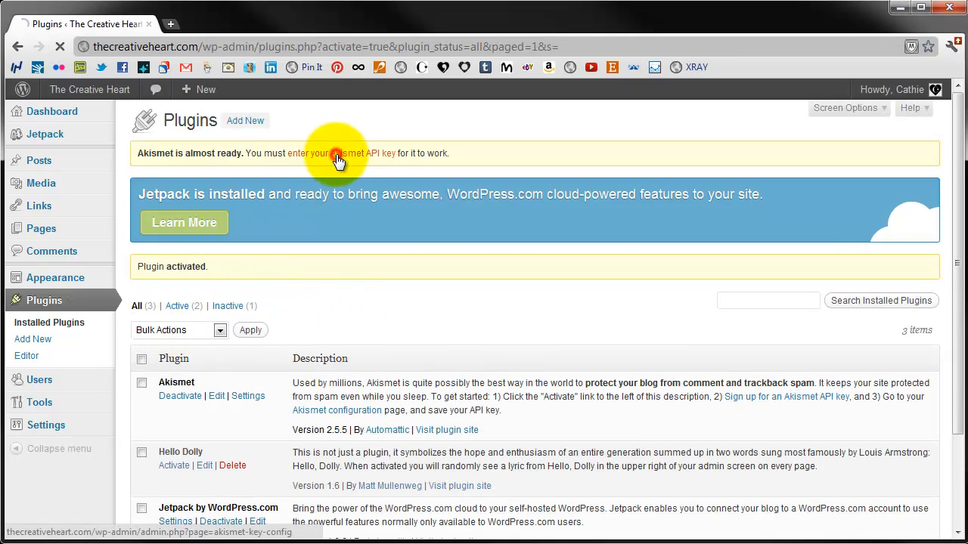
{"action": "left_click", "coordinate": [339, 152]}
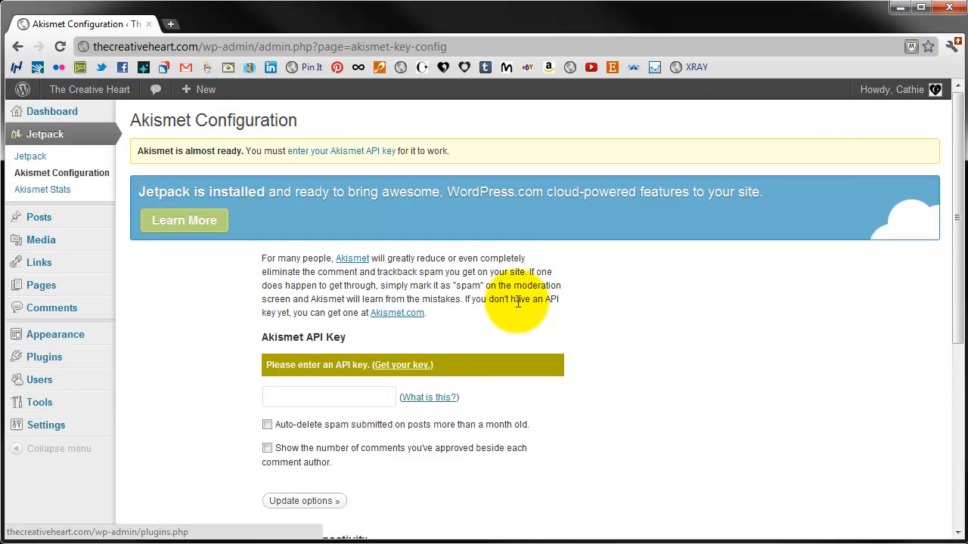
{"action": "mouse_move", "coordinate": [391, 317]}
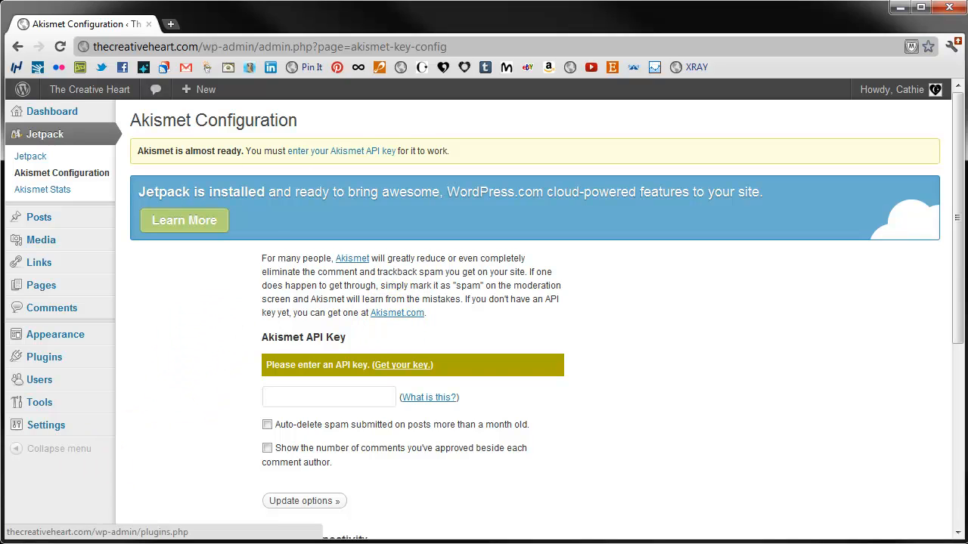
{"action": "scroll", "scroll_direction": "down", "scroll_amount": 3}
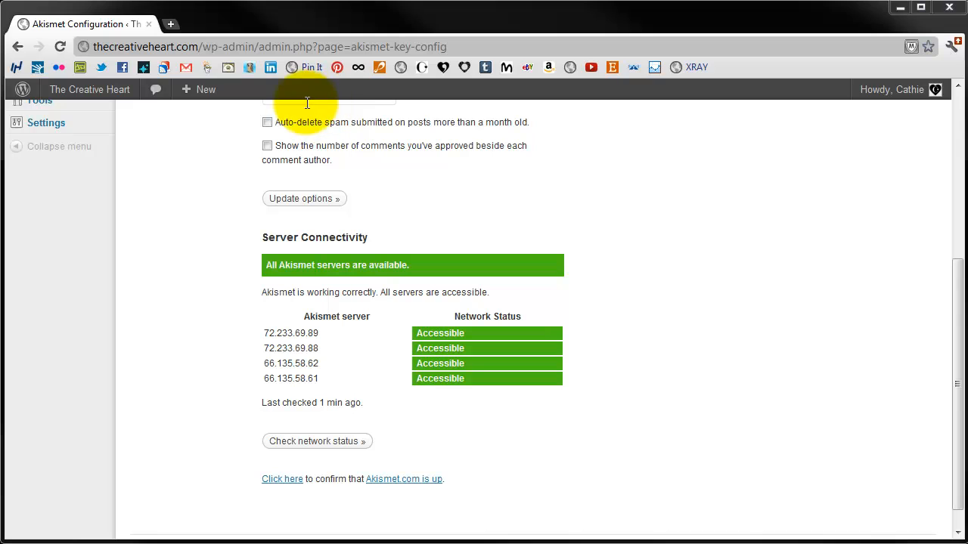
{"action": "mouse_move", "coordinate": [405, 180]}
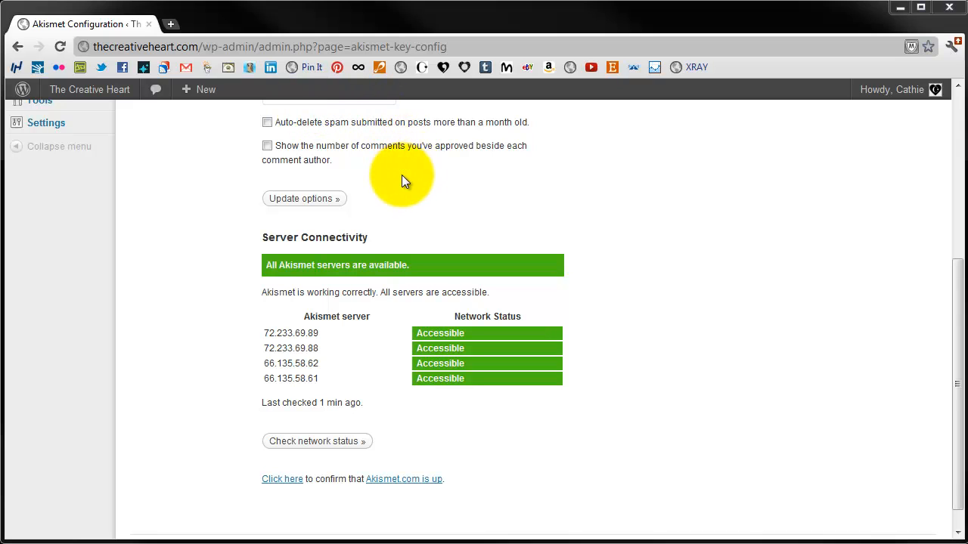
{"action": "mouse_move", "coordinate": [304, 198]}
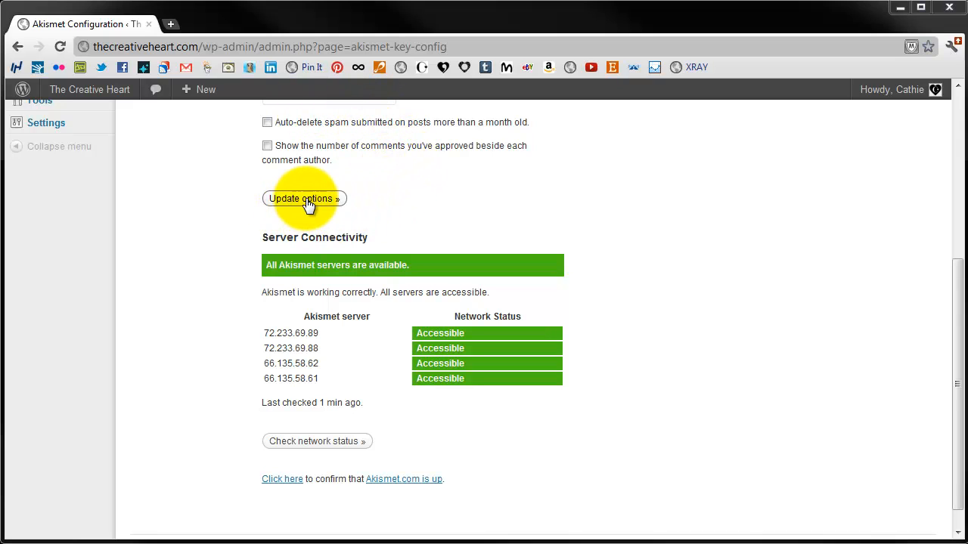
{"action": "left_click", "coordinate": [304, 198]}
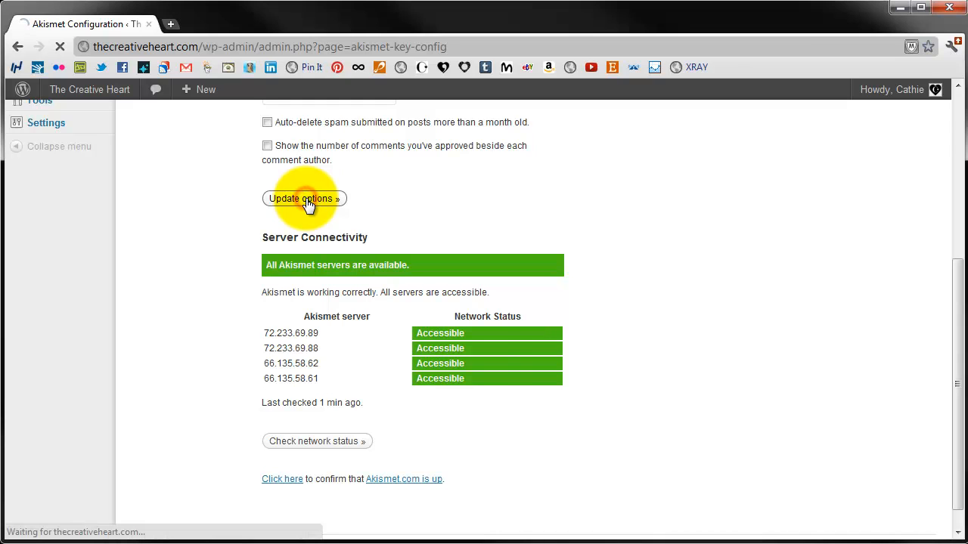
{"action": "left_click", "coordinate": [304, 198]}
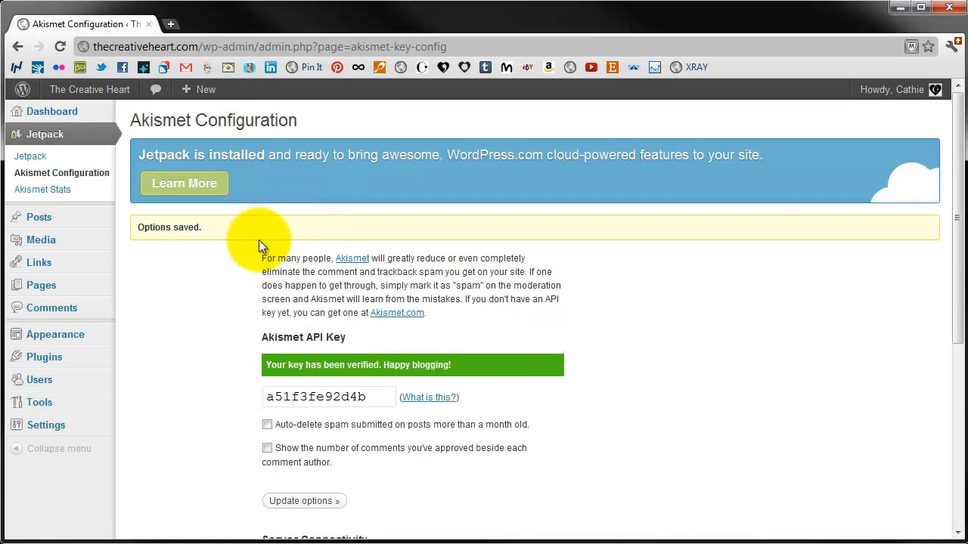
{"action": "scroll", "scroll_direction": "down", "scroll_amount": 3}
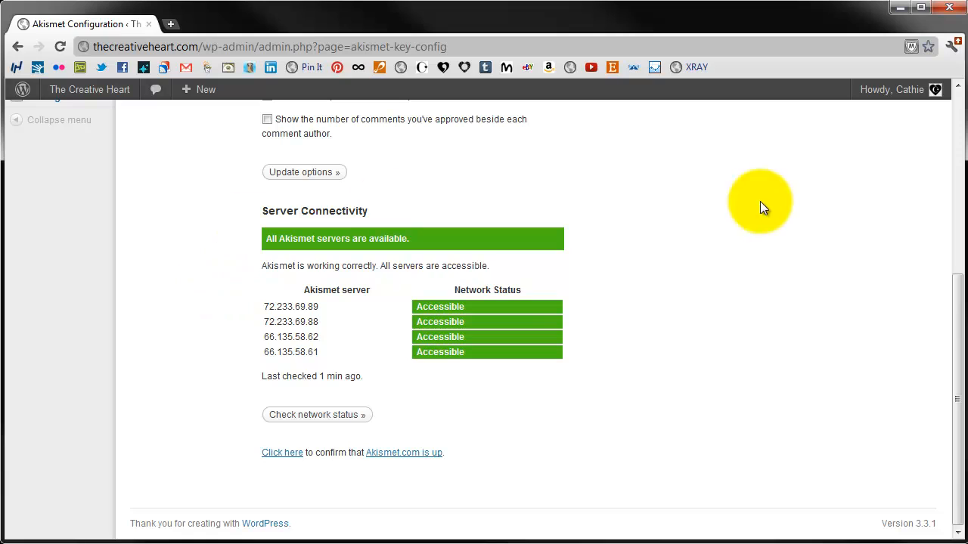
{"action": "mouse_move", "coordinate": [325, 350]}
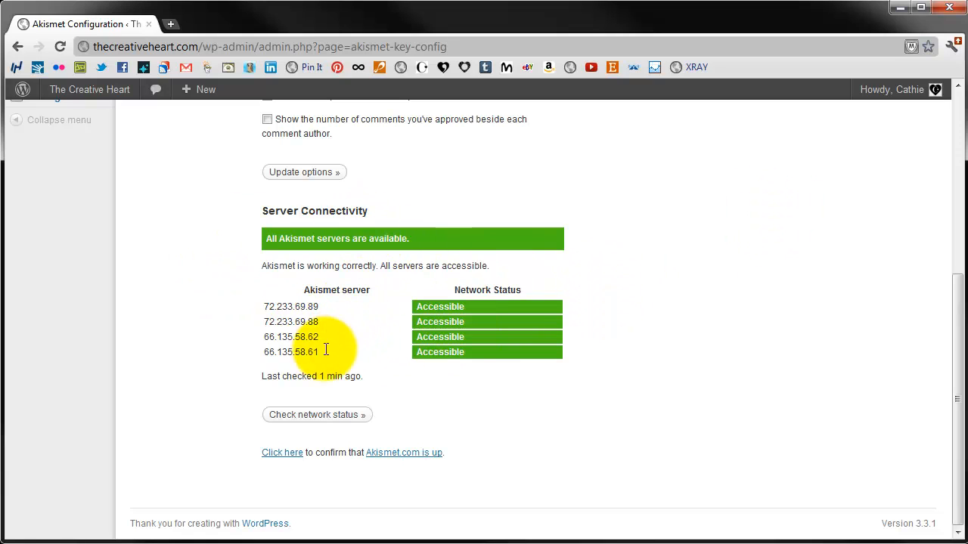
{"action": "mouse_move", "coordinate": [66, 134]}
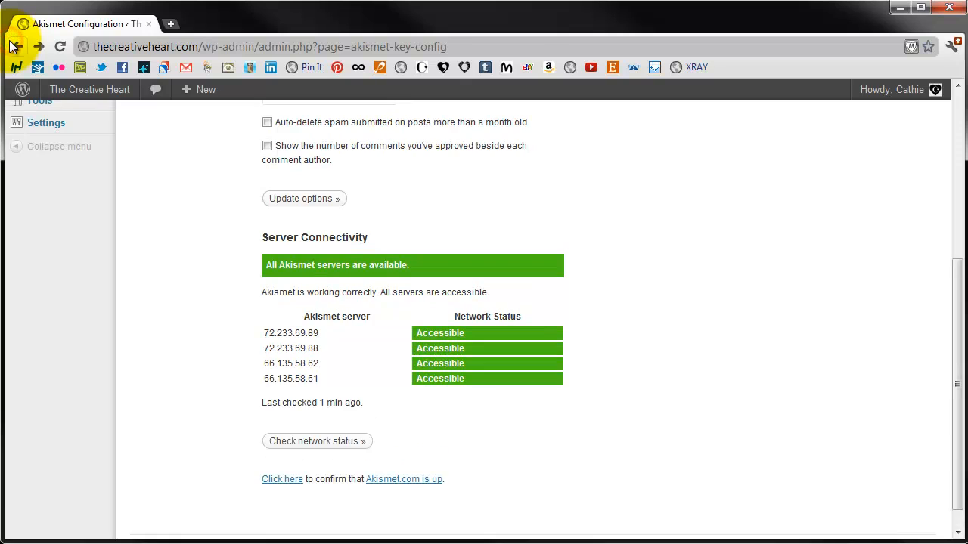
Open Settings > General and delete the default tagline text.
{"action": "left_click", "coordinate": [18, 46]}
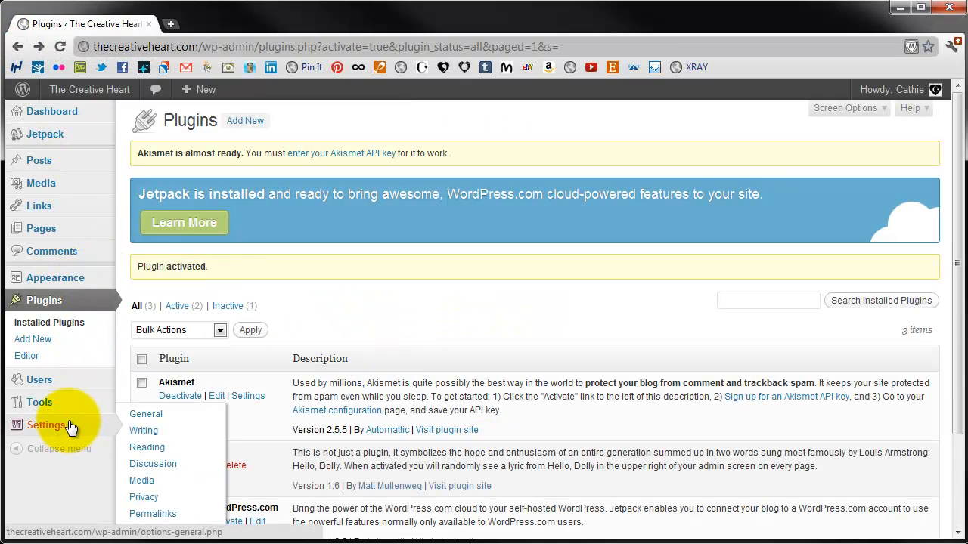
{"action": "left_click", "coordinate": [145, 414]}
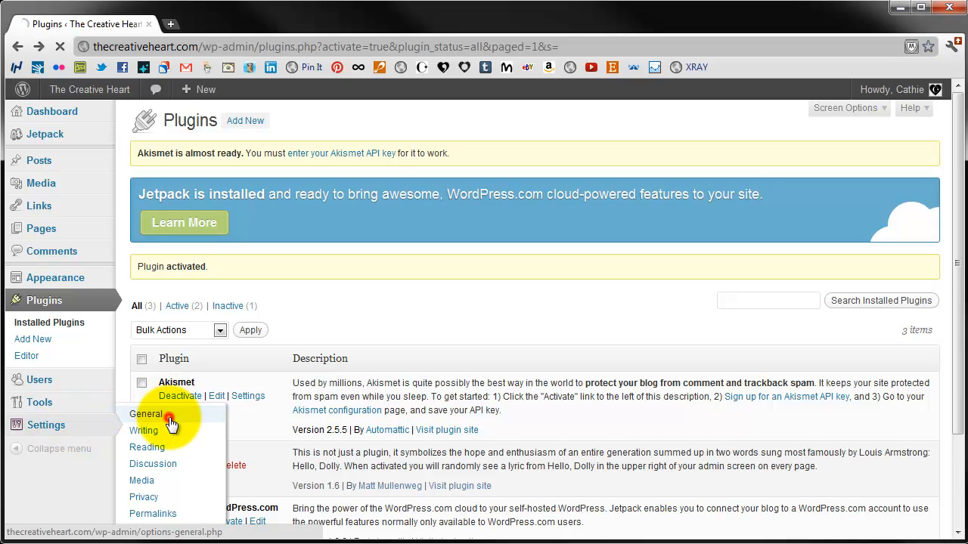
{"action": "left_click", "coordinate": [146, 413]}
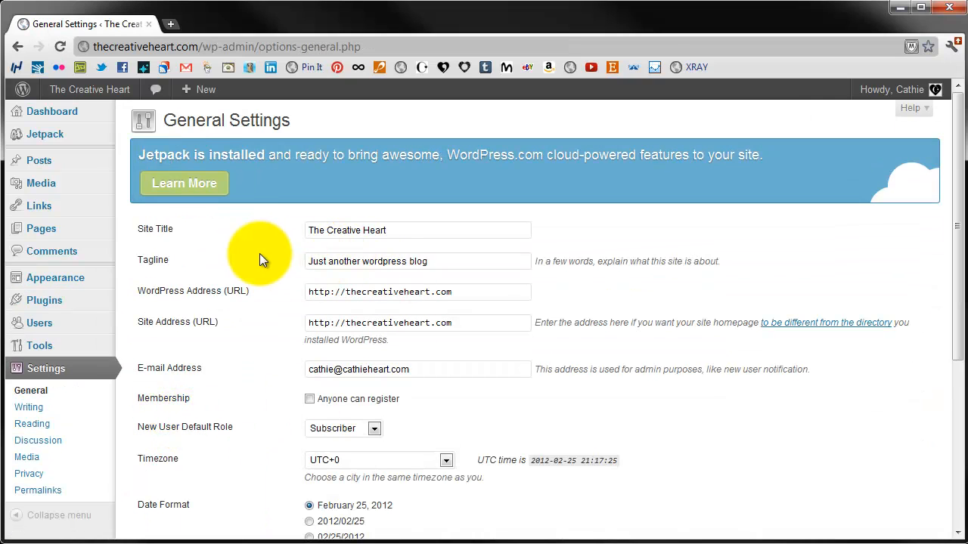
{"action": "triple_click", "coordinate": [418, 261]}
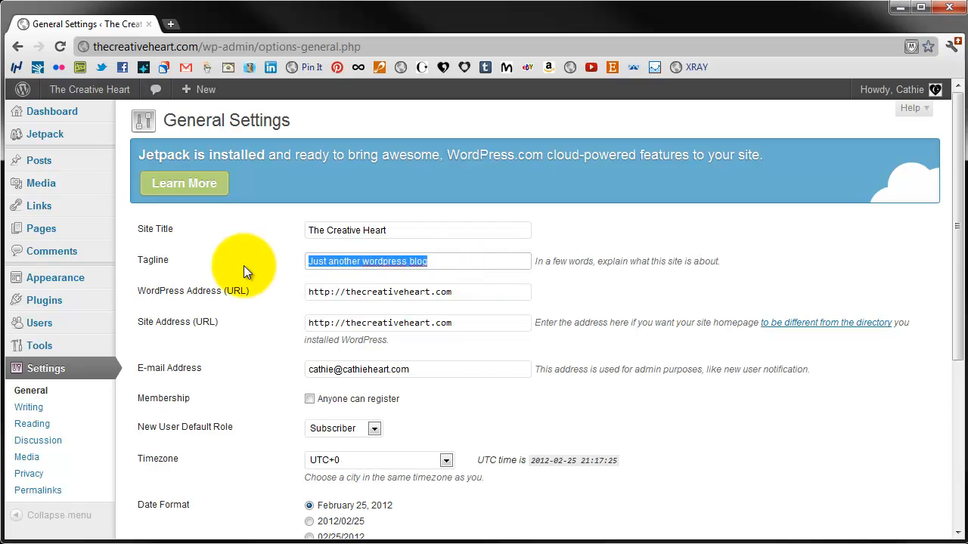
{"action": "key", "text": "Delete"}
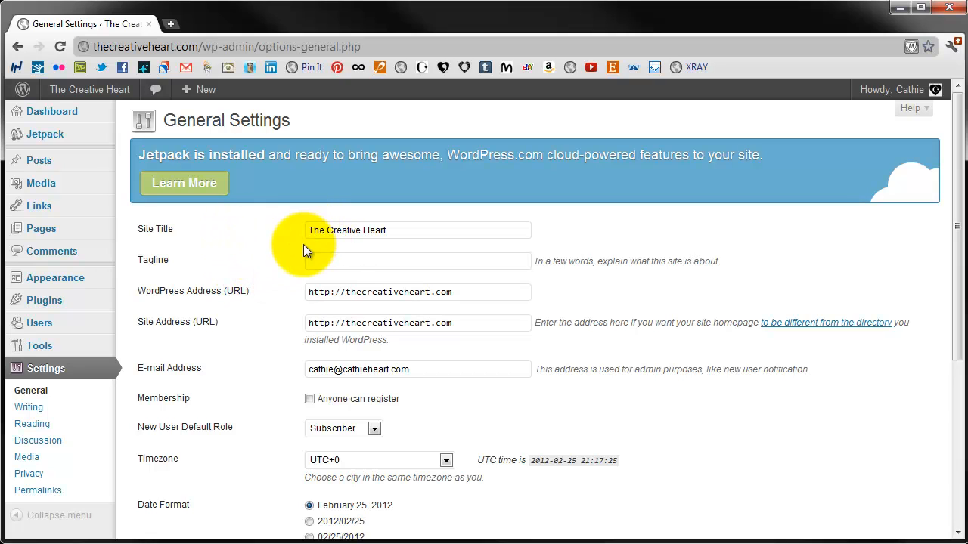
{"action": "mouse_move", "coordinate": [264, 382]}
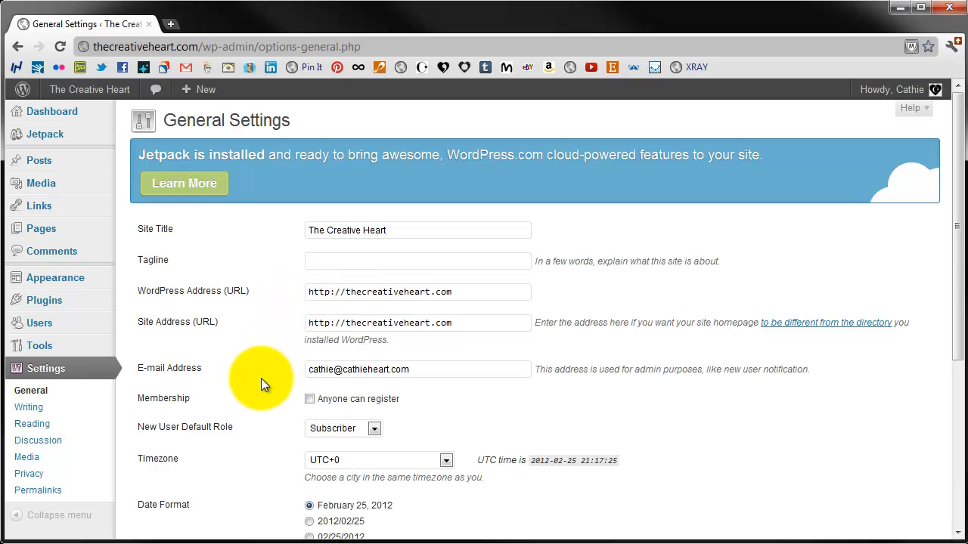
Save General Settings with the empty tagline and confirm the saved notice.
{"action": "scroll", "scroll_direction": "down", "scroll_amount": 3}
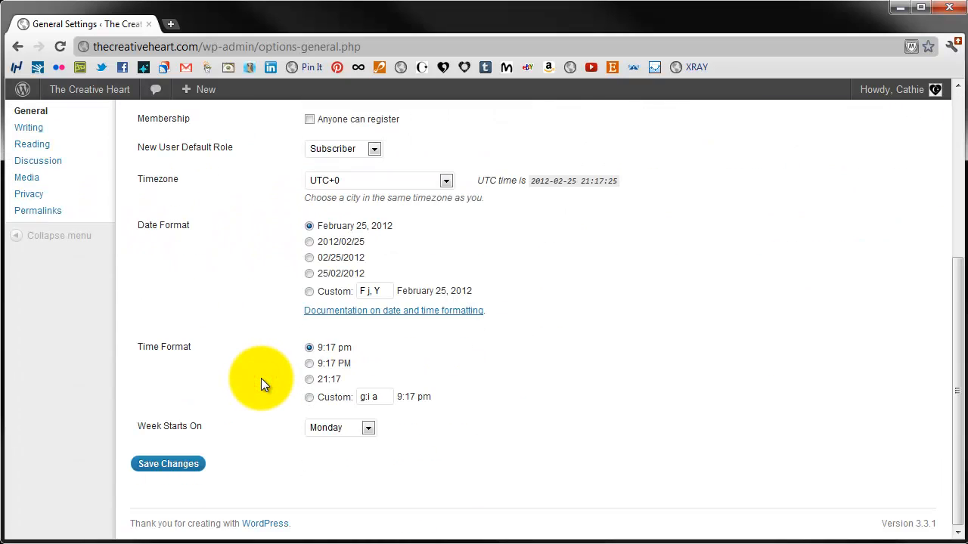
{"action": "mouse_move", "coordinate": [201, 234]}
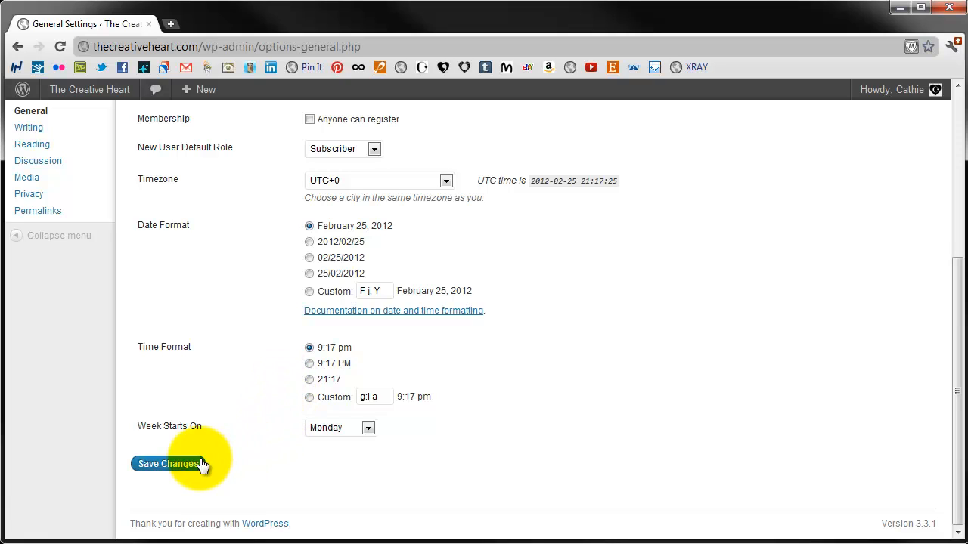
{"action": "left_click", "coordinate": [168, 463]}
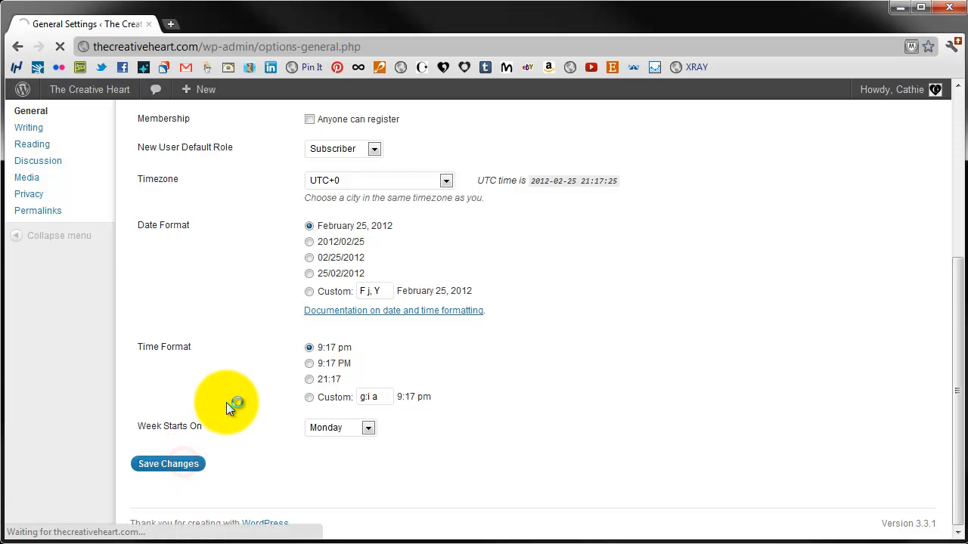
{"action": "left_click", "coordinate": [168, 464]}
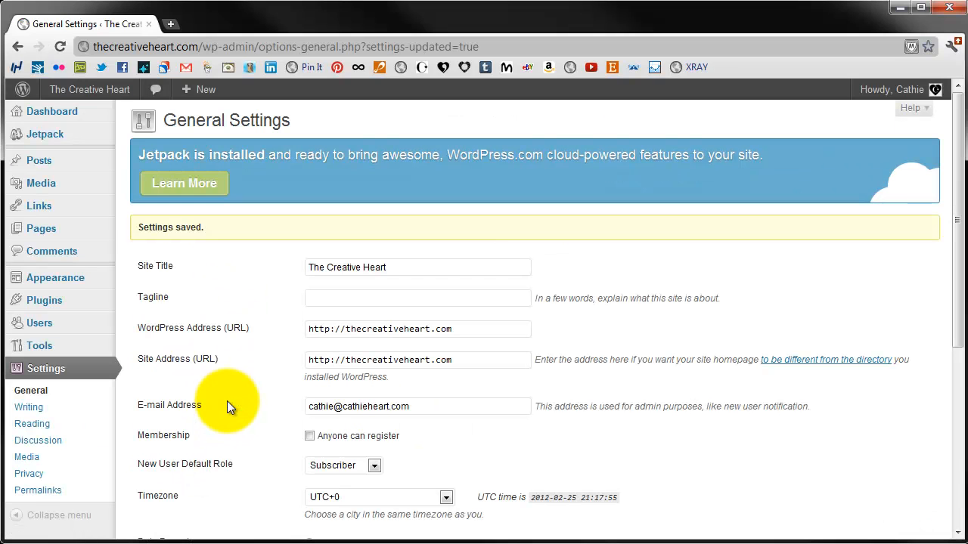
{"action": "scroll", "scroll_direction": "down", "scroll_amount": 3}
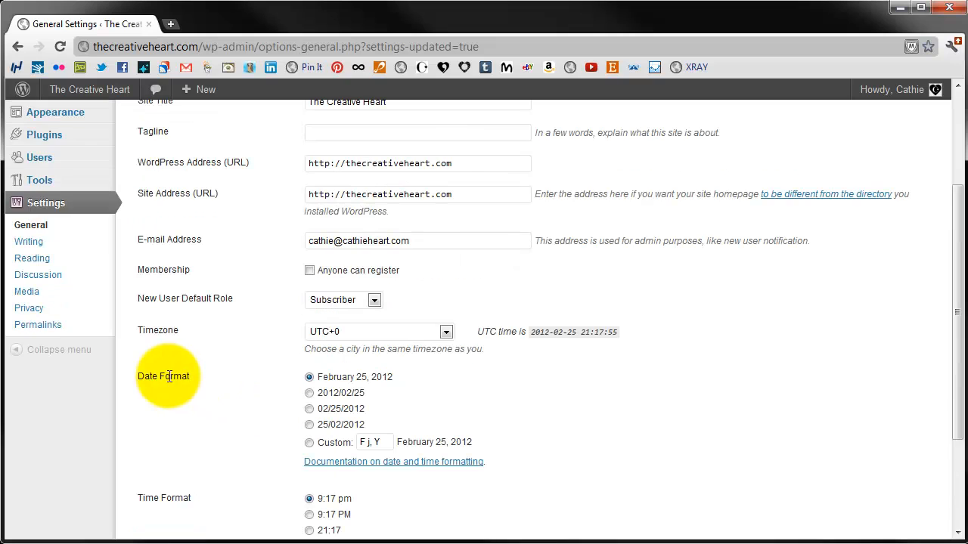
Open Settings > Permalinks, showing the Default structure selected.
{"action": "left_click", "coordinate": [38, 324]}
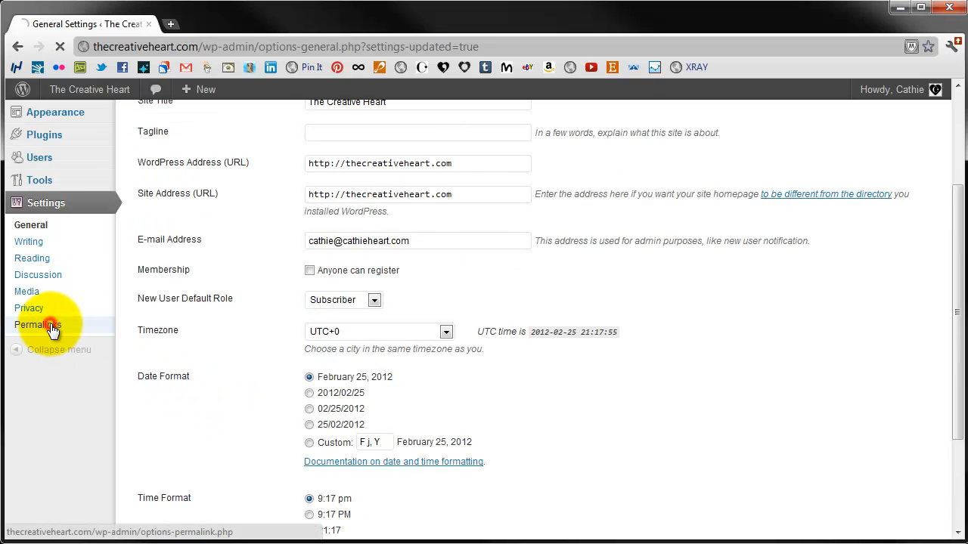
{"action": "left_click", "coordinate": [38, 324]}
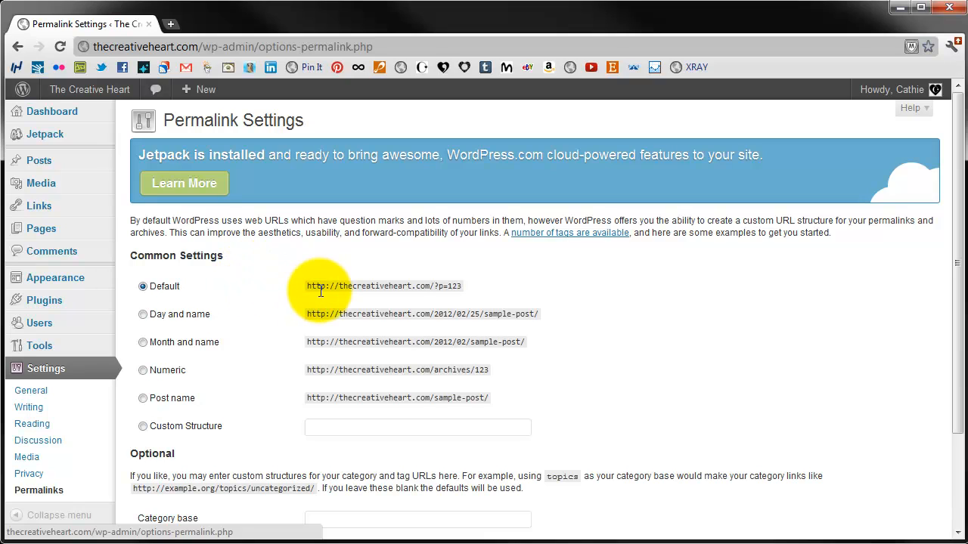
{"action": "mouse_move", "coordinate": [436, 290]}
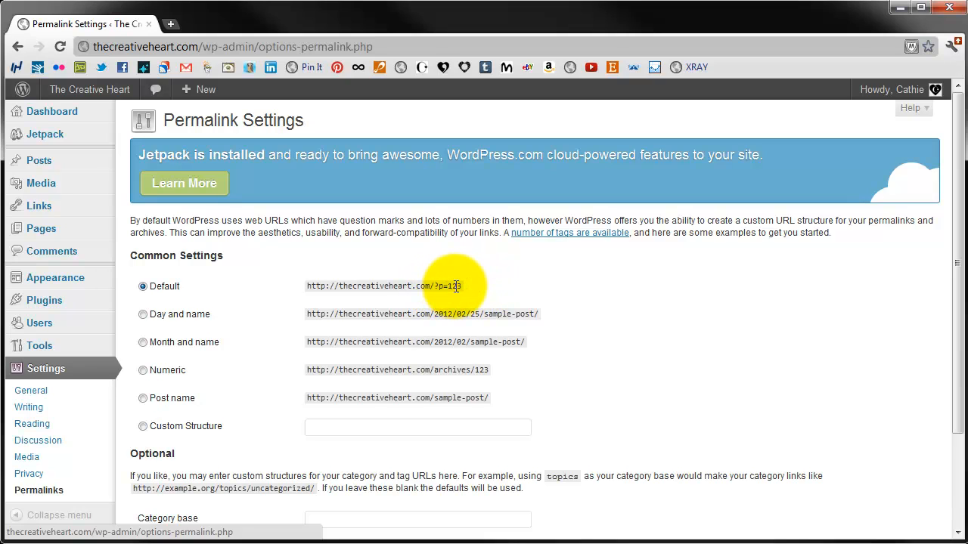
{"action": "mouse_move", "coordinate": [467, 293]}
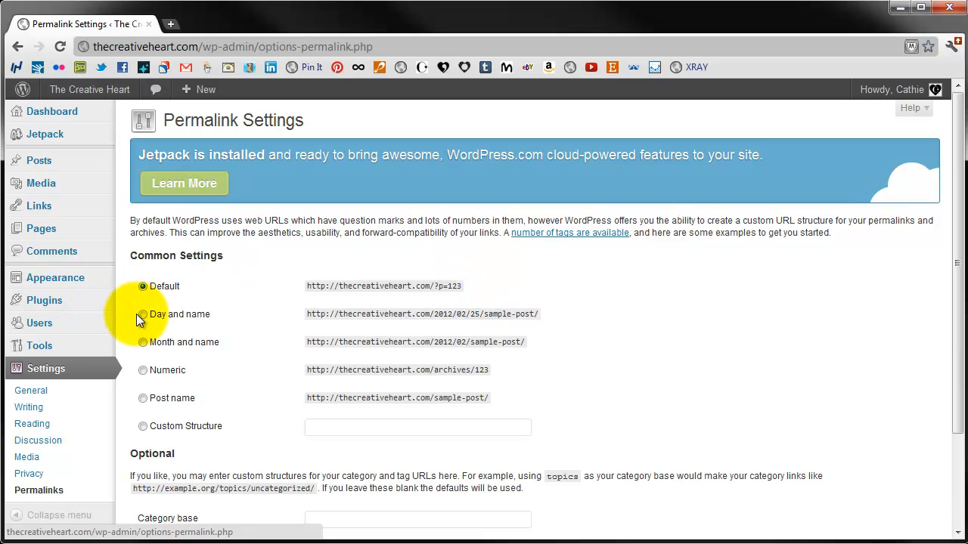
Select the Day and name permalink option (year/month/day/postname).
{"action": "left_click", "coordinate": [143, 313]}
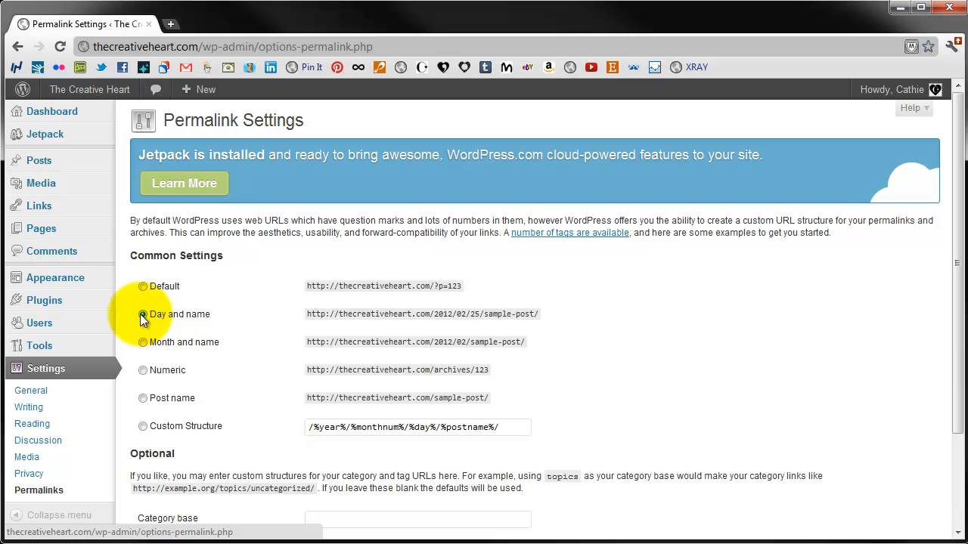
{"action": "left_click", "coordinate": [142, 314]}
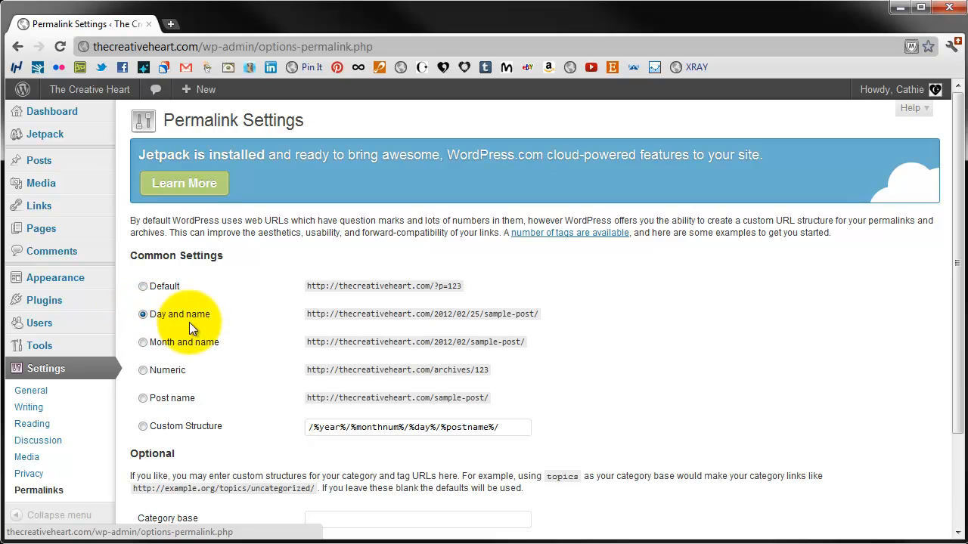
{"action": "mouse_move", "coordinate": [444, 316]}
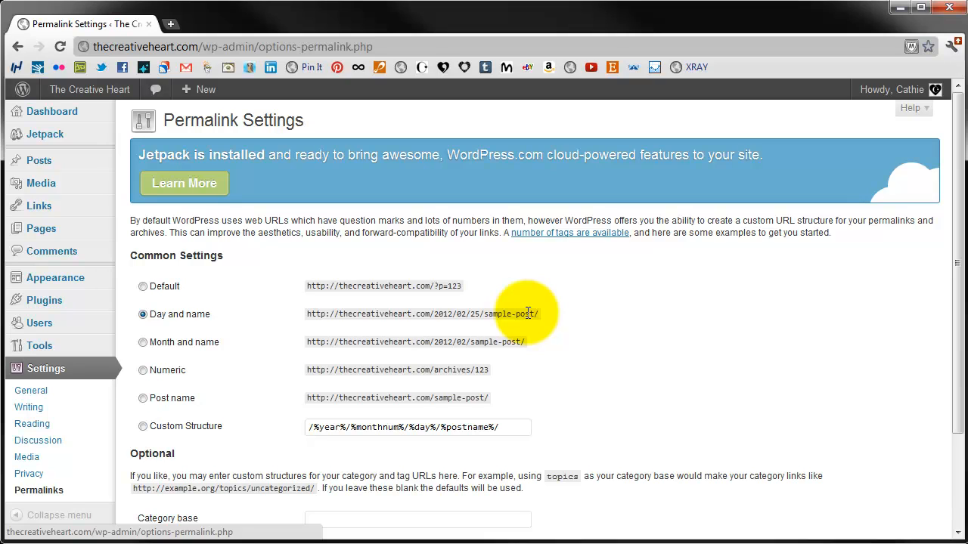
{"action": "mouse_move", "coordinate": [474, 313]}
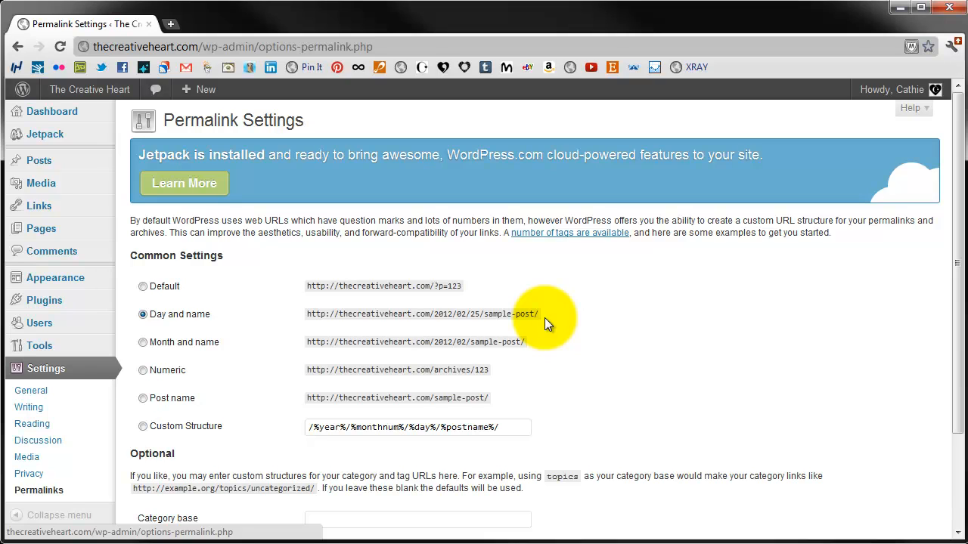
{"action": "mouse_move", "coordinate": [307, 319]}
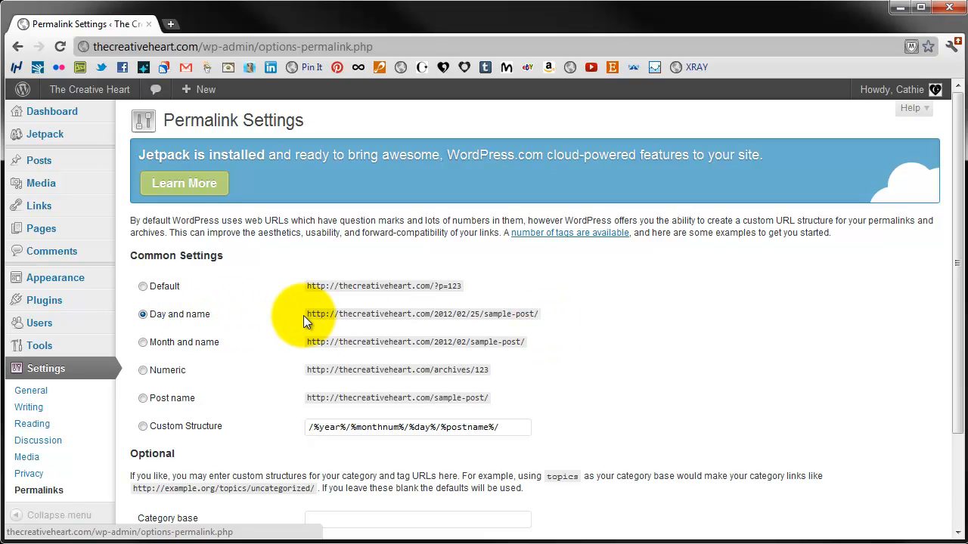
{"action": "scroll", "scroll_direction": "down", "scroll_amount": 3}
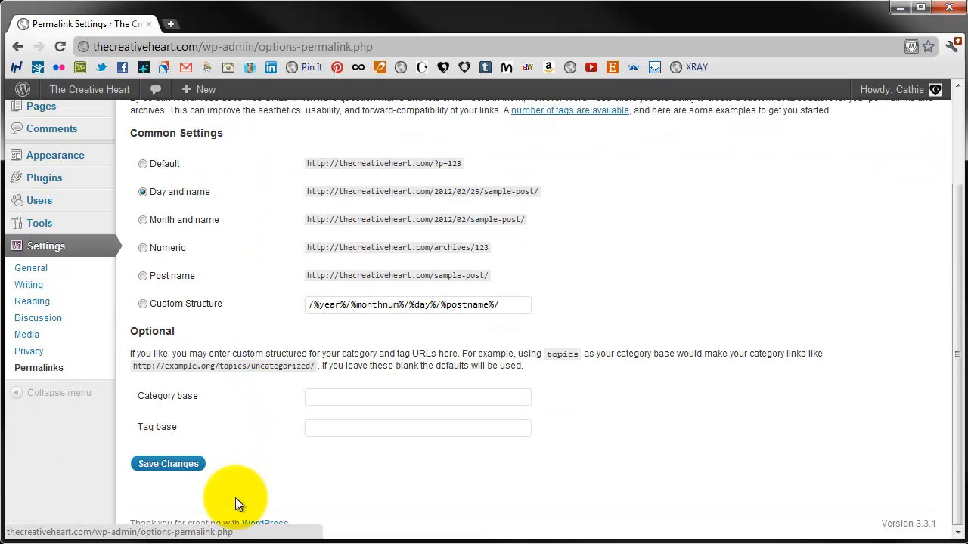